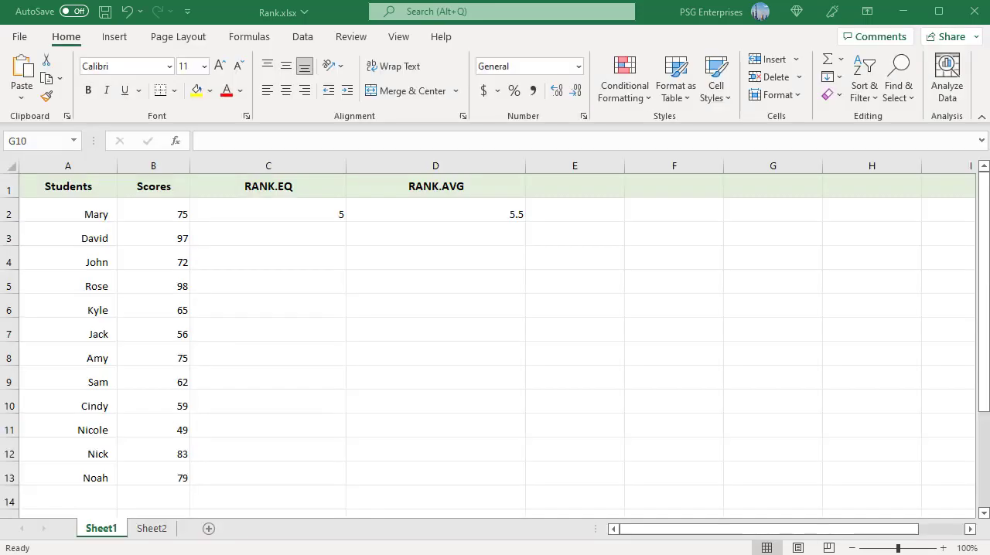
pyautogui.moveTo(325, 201)
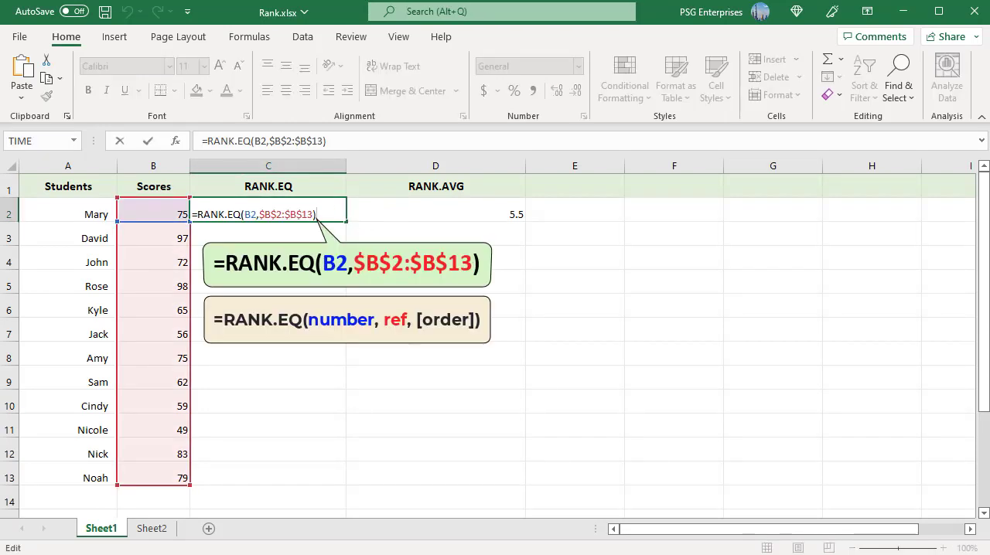
# Step: Commit =RANK.EQ(B2,$B$2:$B$13) in C2 to rank Mary's score descending
pyautogui.press('Return')
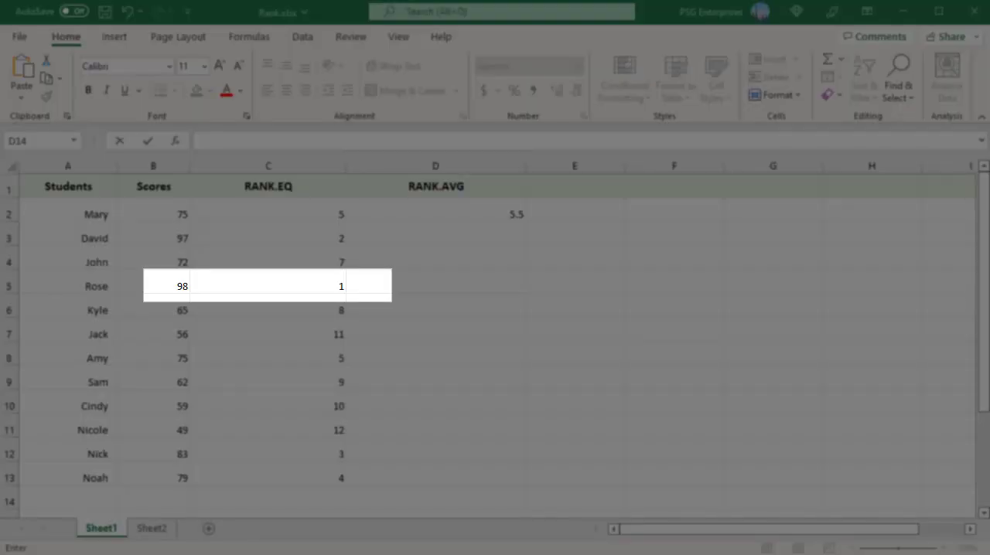
pyautogui.moveTo(328, 300)
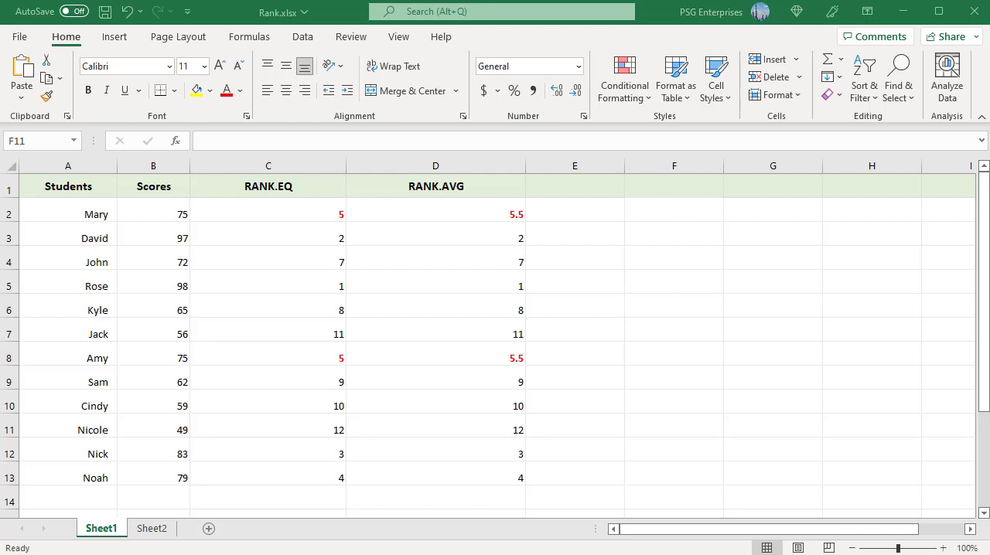
pyautogui.moveTo(137, 552)
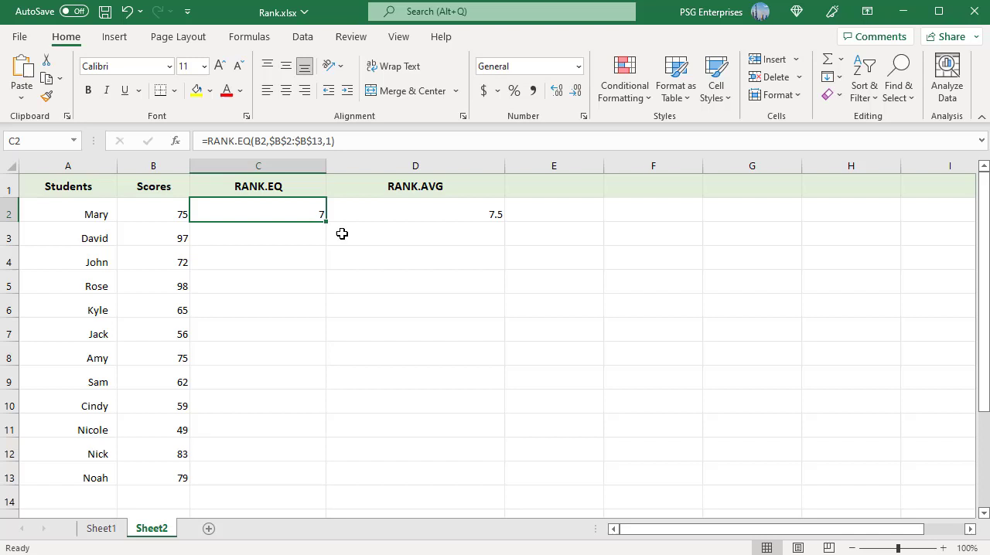
# Step: Fill the ascending =RANK.EQ(B2,$B$2:$B$13,1) formula from C2 down to C13
pyautogui.moveTo(325, 214); pyautogui.dragTo(325, 482)
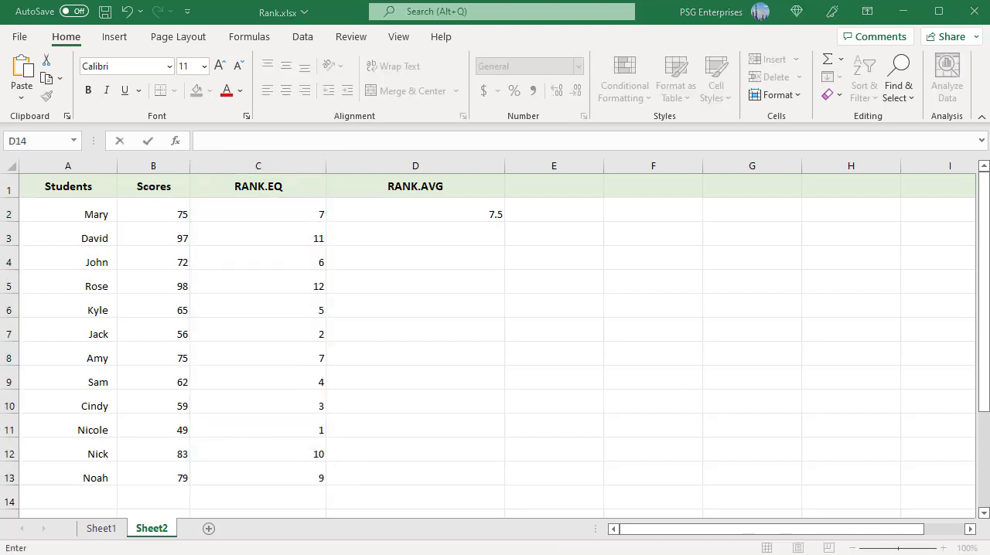
pyautogui.moveTo(467, 486)
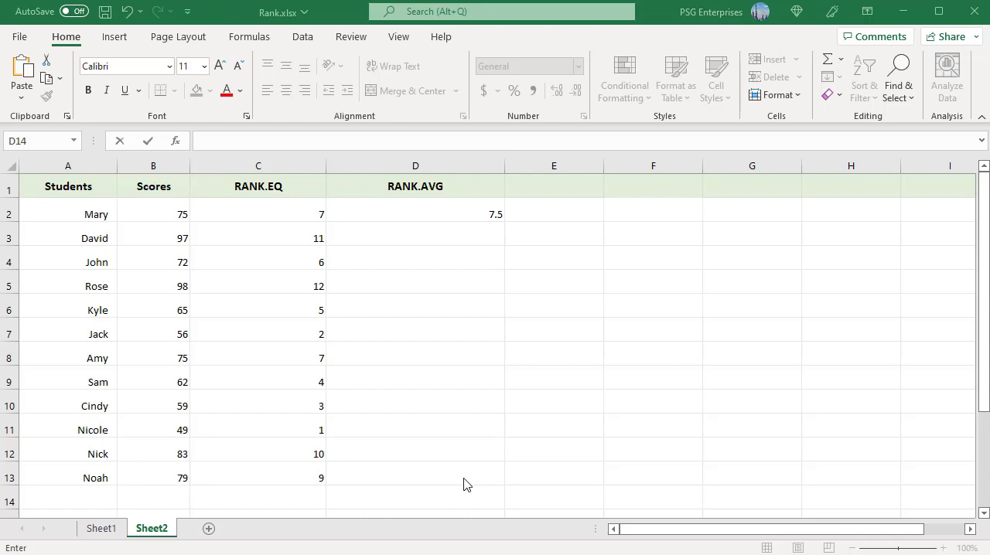
pyautogui.moveTo(323, 441)
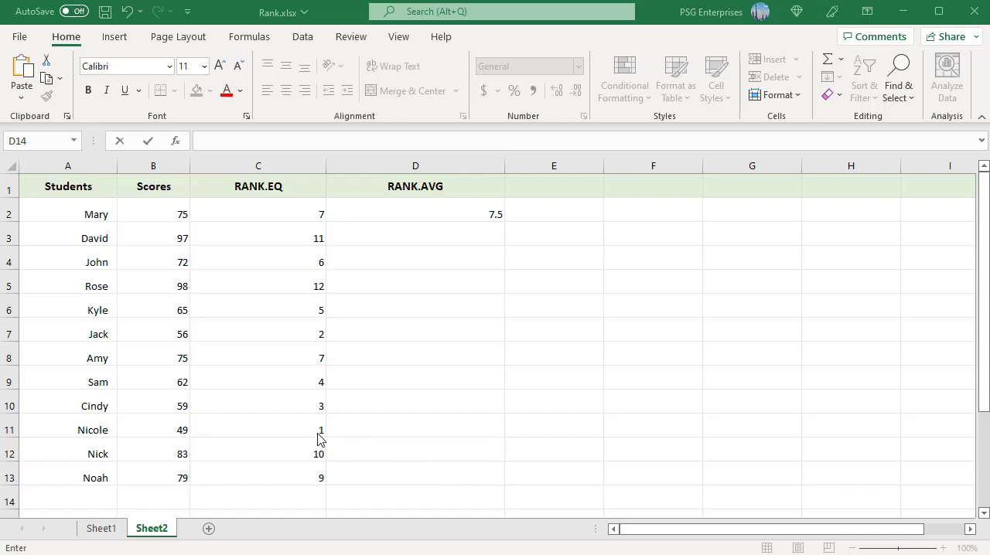
pyautogui.moveTo(383, 393)
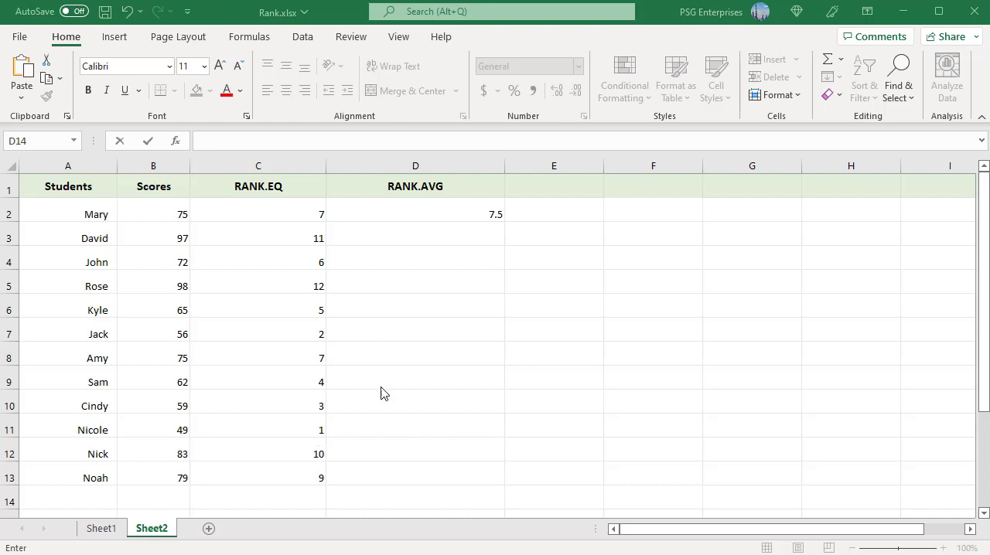
pyautogui.moveTo(316, 296)
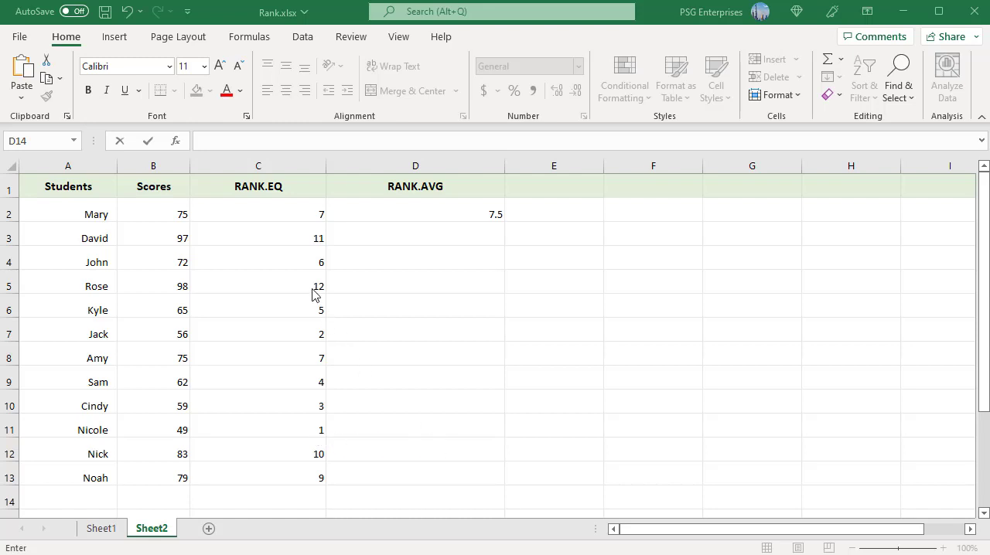
pyautogui.moveTo(481, 484)
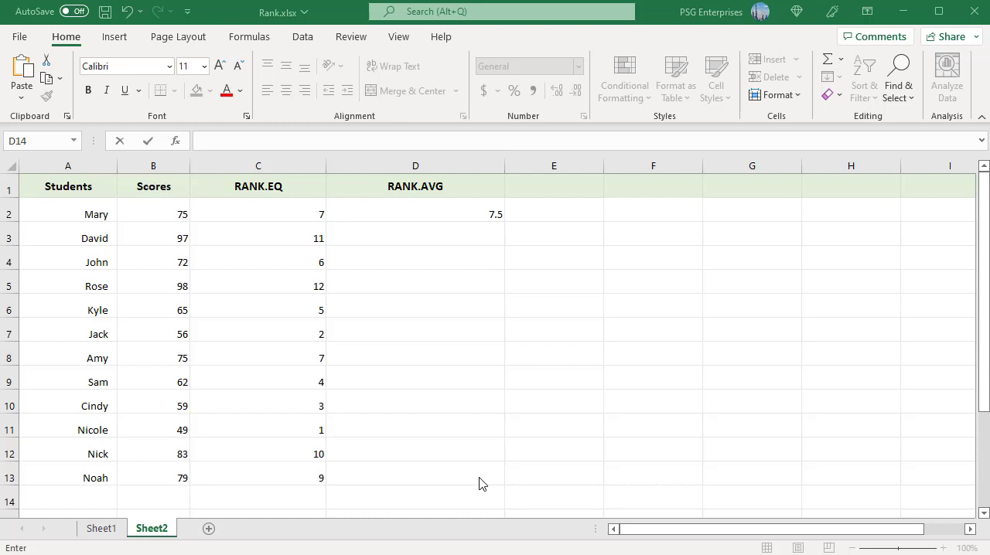
pyautogui.click(259, 214)
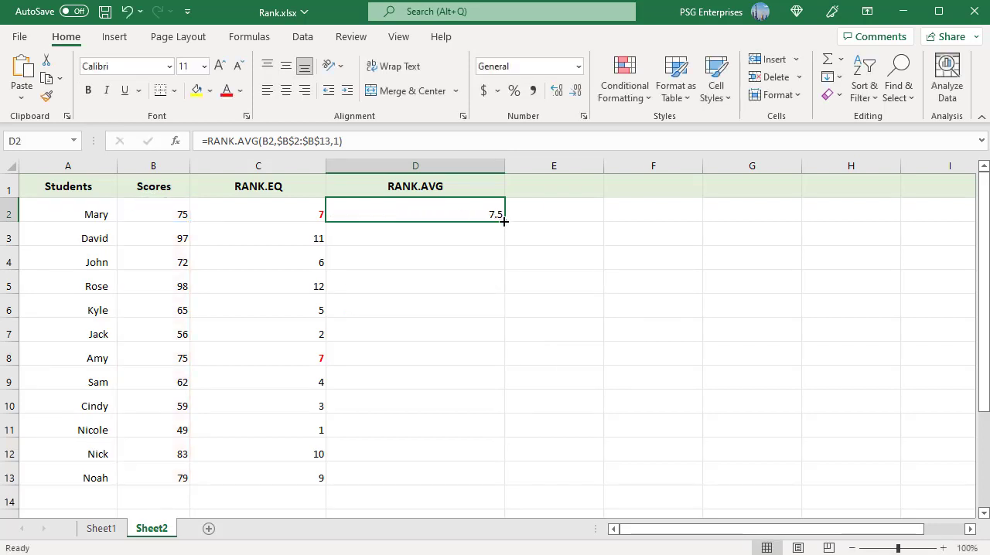
# Step: Fill the ascending =RANK.AVG(B2,$B$2:$B$13,1) formula from D2 down to D13
pyautogui.moveTo(504, 223); pyautogui.dragTo(504, 478)
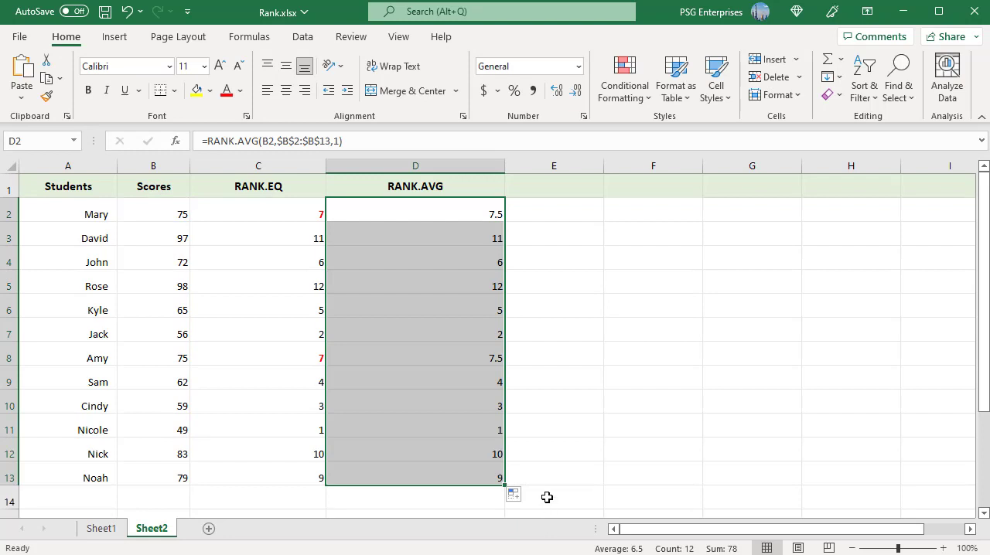